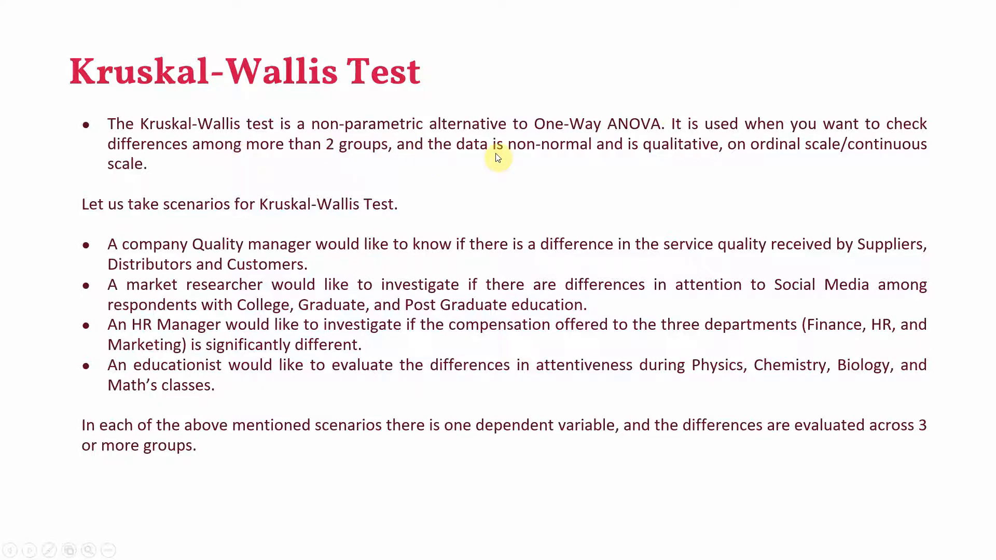
{"action": "mouse_move", "coordinate": [581, 158]}
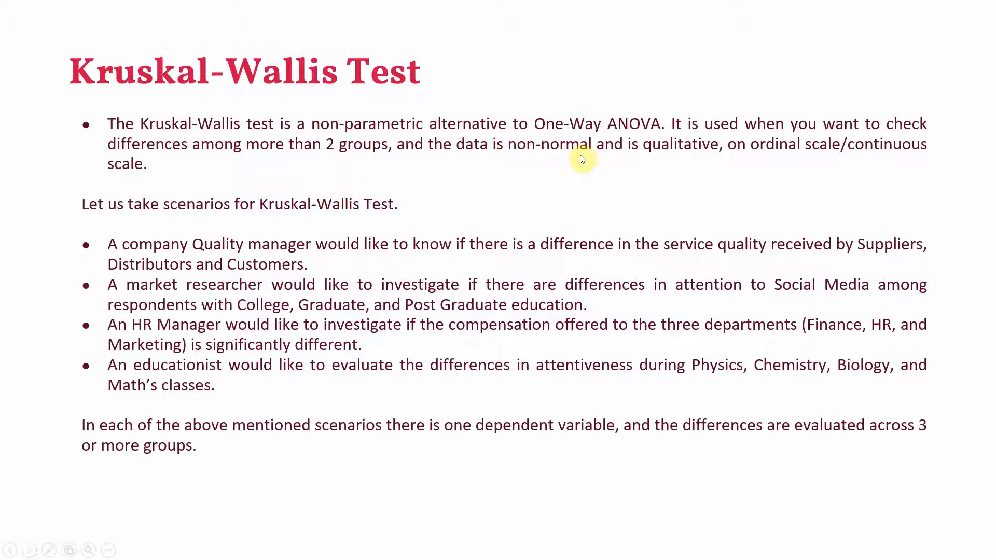
{"action": "mouse_move", "coordinate": [680, 159]}
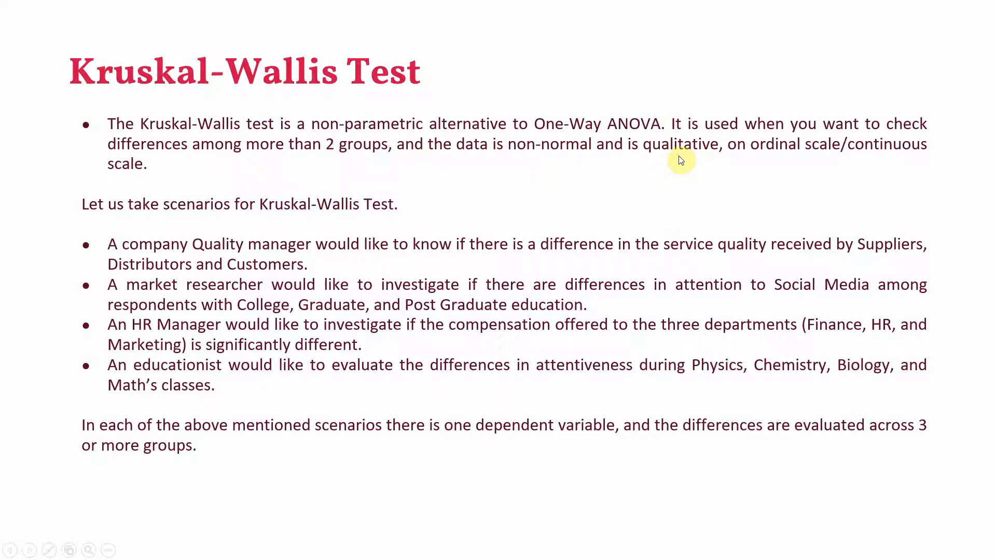
{"action": "mouse_move", "coordinate": [340, 181]}
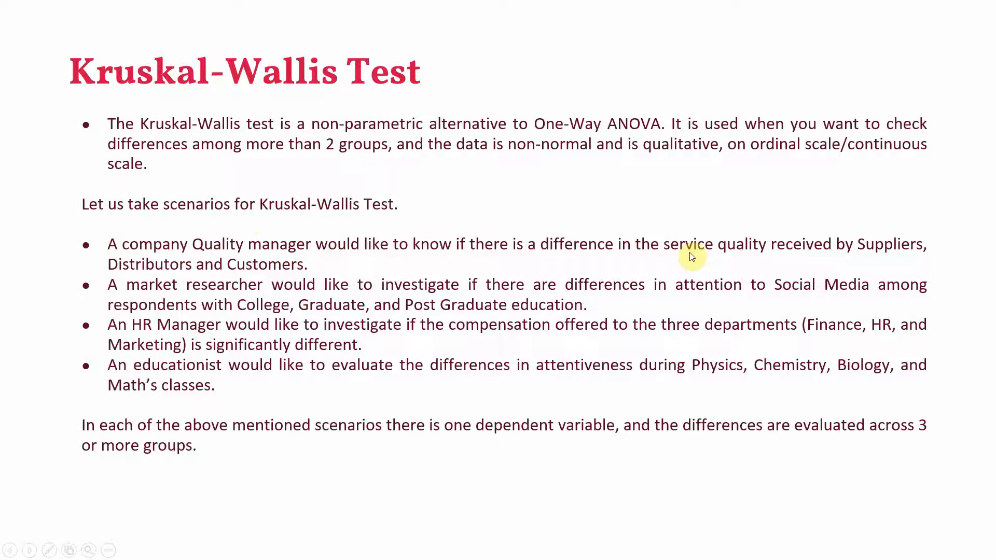
{"action": "mouse_move", "coordinate": [678, 299]}
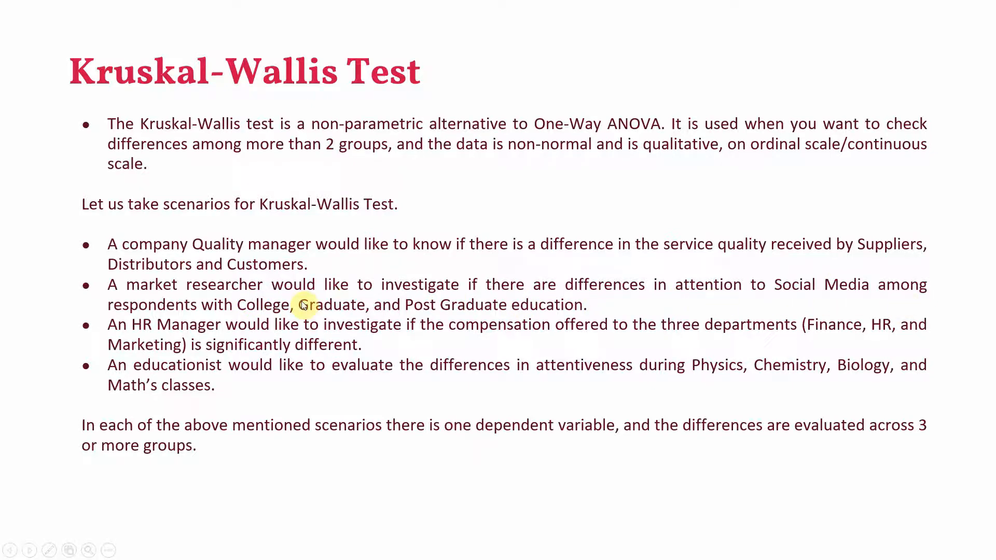
{"action": "mouse_move", "coordinate": [403, 314]}
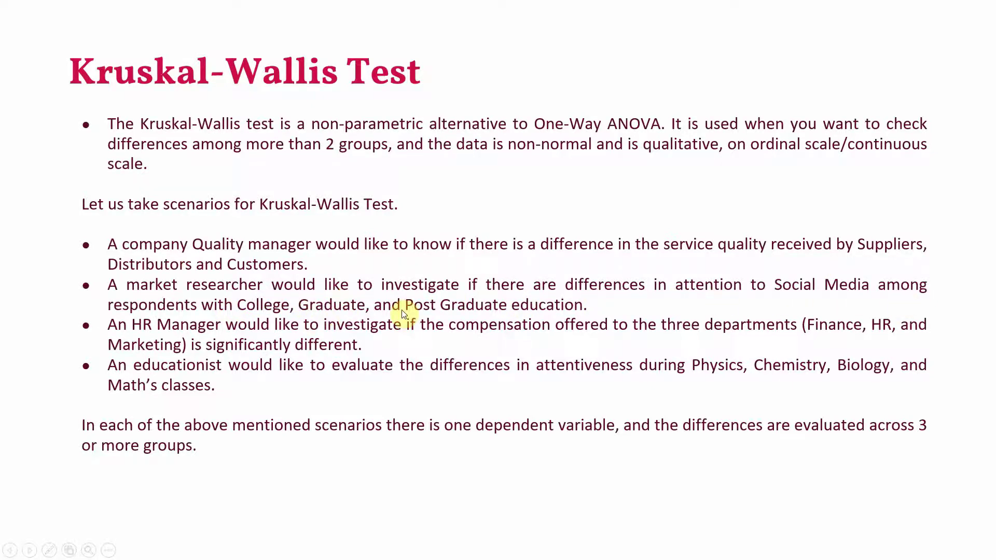
{"action": "mouse_move", "coordinate": [728, 340]}
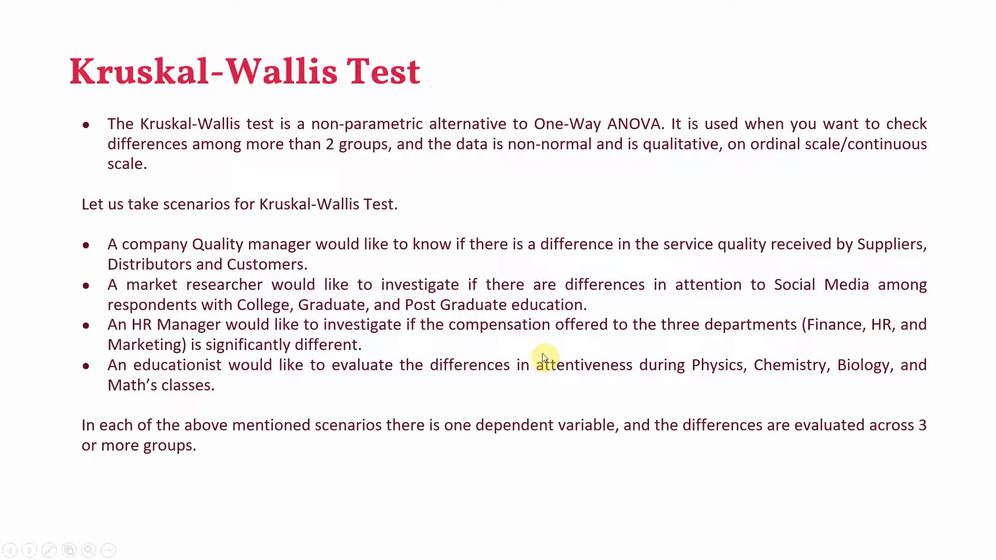
{"action": "mouse_move", "coordinate": [580, 382]}
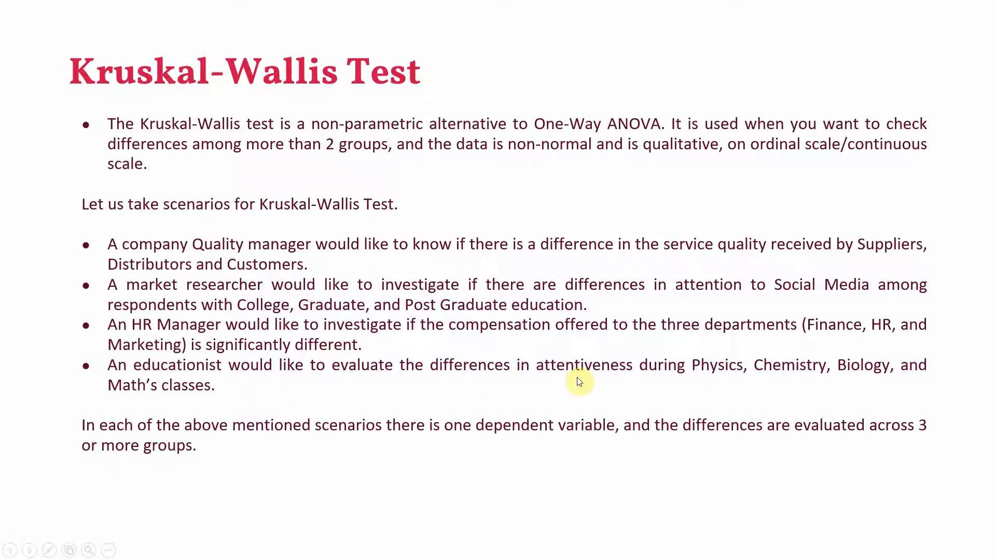
{"action": "mouse_move", "coordinate": [926, 392]}
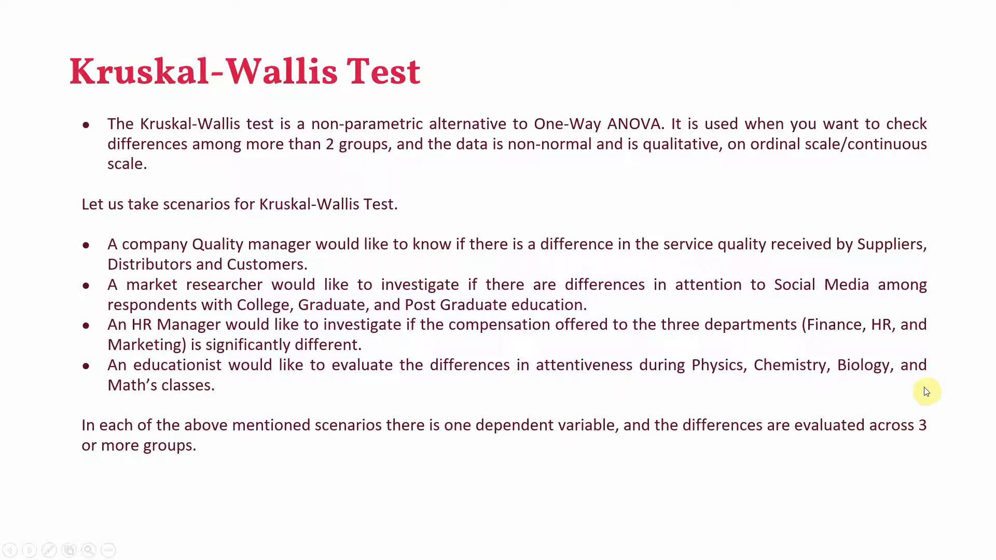
{"action": "mouse_move", "coordinate": [503, 497]}
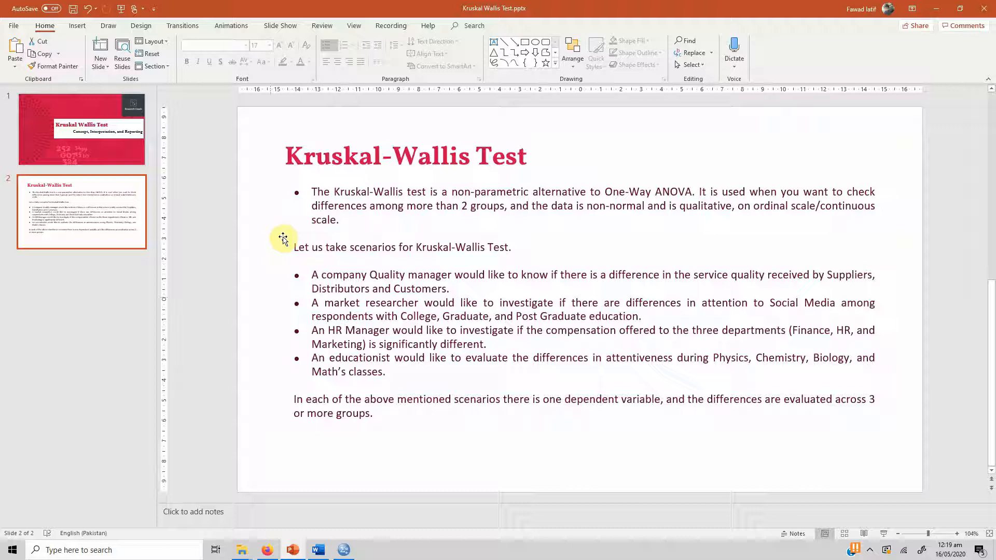
Switch to the 'Reporting Kruskal Wallis.docx' template in Word and focus the document.
{"action": "left_click", "coordinate": [317, 550]}
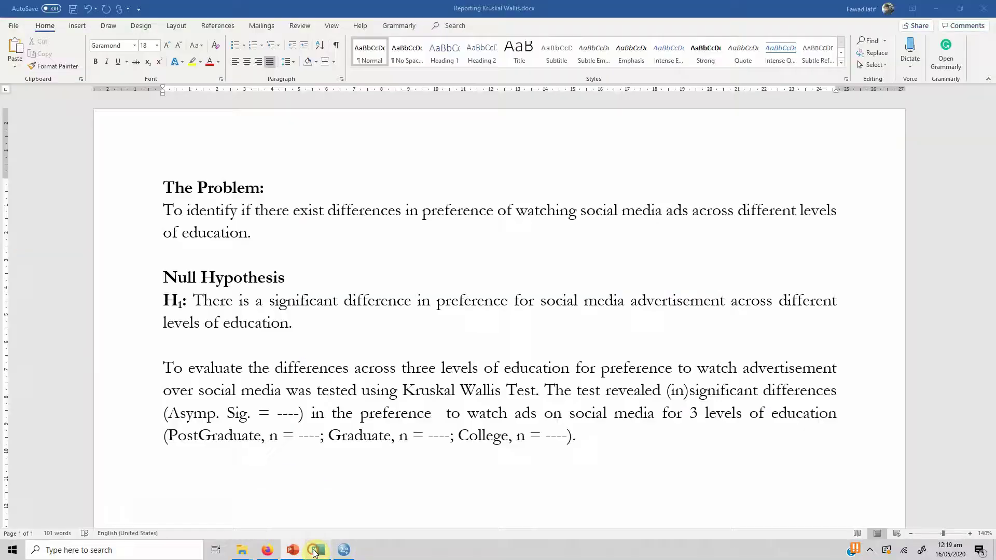
{"action": "left_click", "coordinate": [166, 210]}
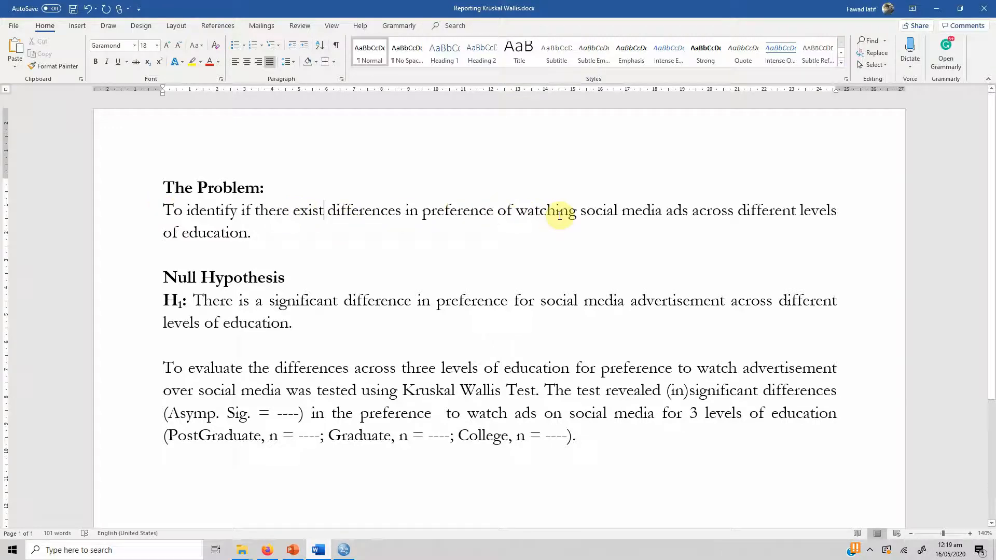
{"action": "mouse_move", "coordinate": [795, 210]}
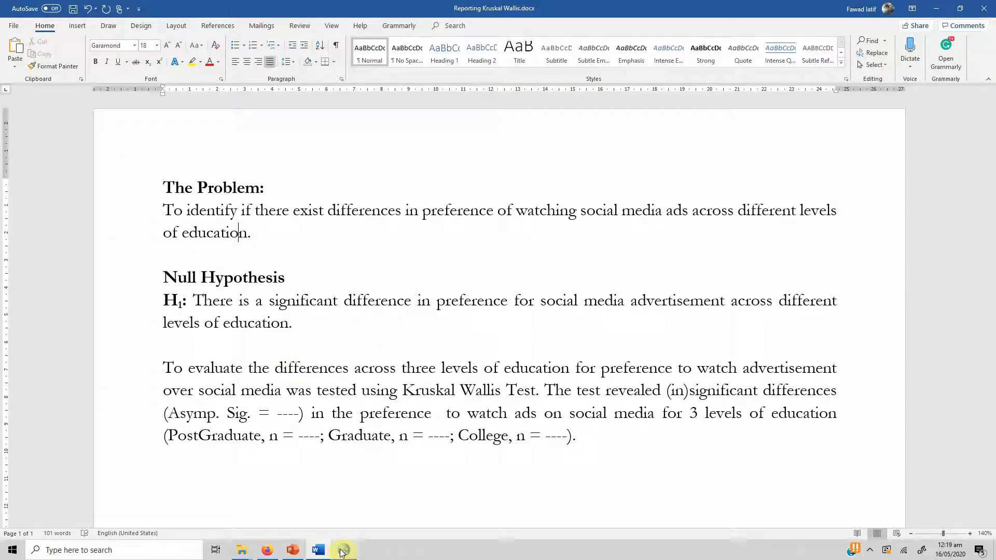
Return to the BrandChanged dataset in SPSS and open the Analyze menu toward the legacy nonparametric dialogs.
{"action": "left_click", "coordinate": [342, 550]}
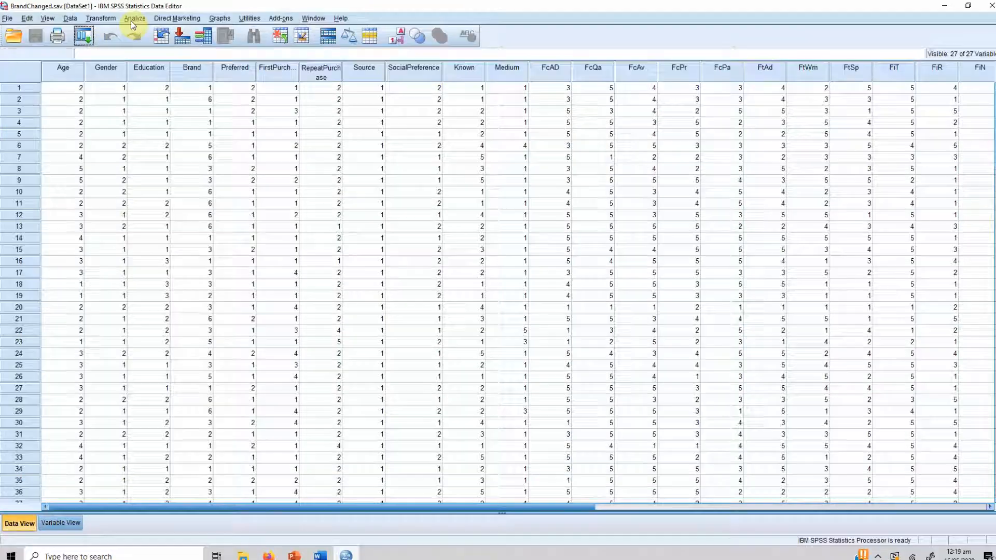
{"action": "left_click", "coordinate": [133, 19]}
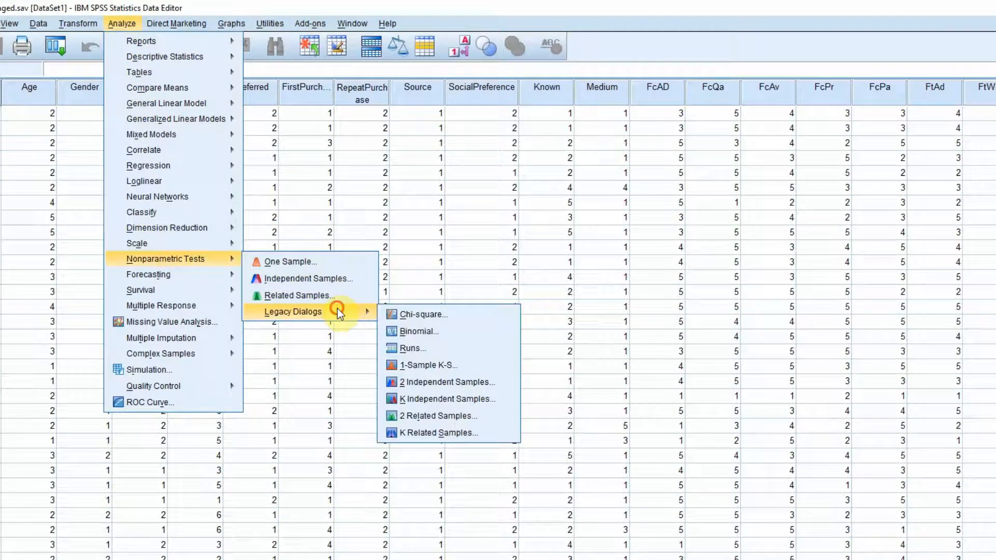
{"action": "mouse_move", "coordinate": [432, 399]}
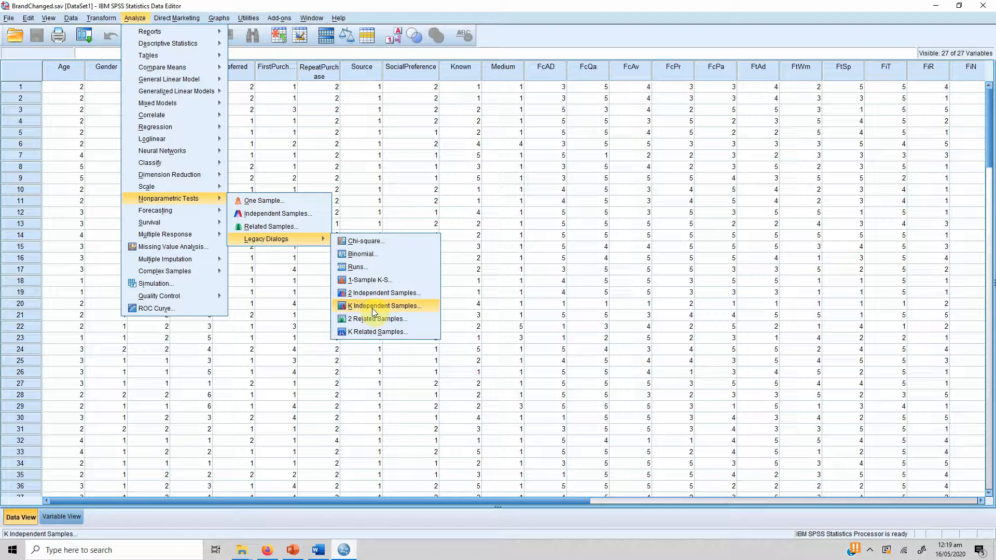
Open Tests for Several Independent Samples with Education as grouping variable, range 1 to 3.
{"action": "left_click", "coordinate": [384, 305]}
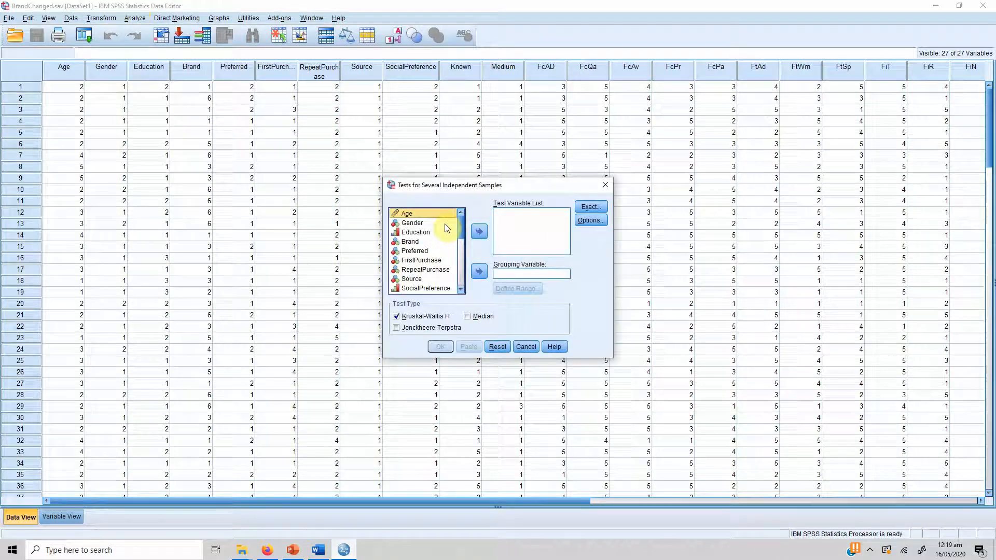
{"action": "left_click", "coordinate": [414, 230]}
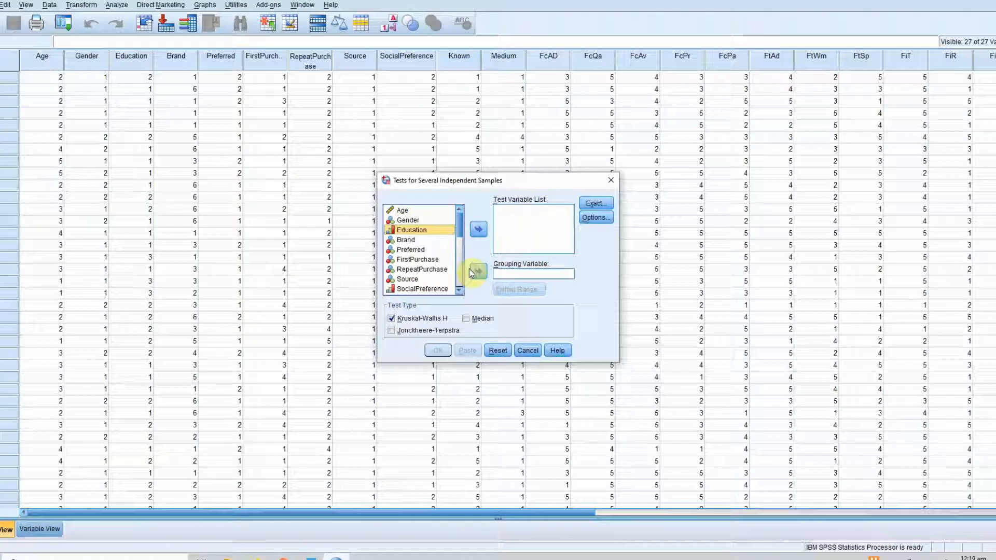
{"action": "left_click", "coordinate": [478, 272]}
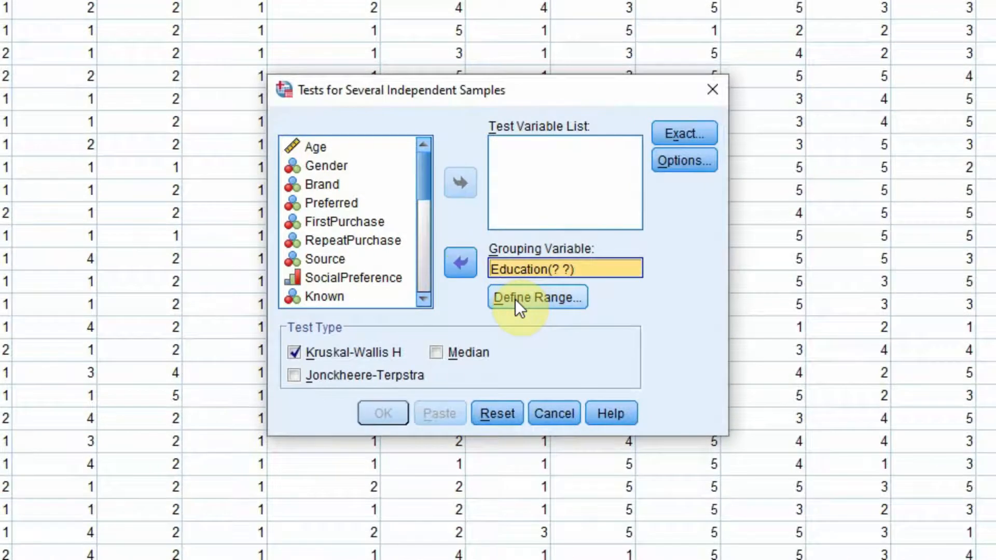
{"action": "left_click", "coordinate": [537, 297]}
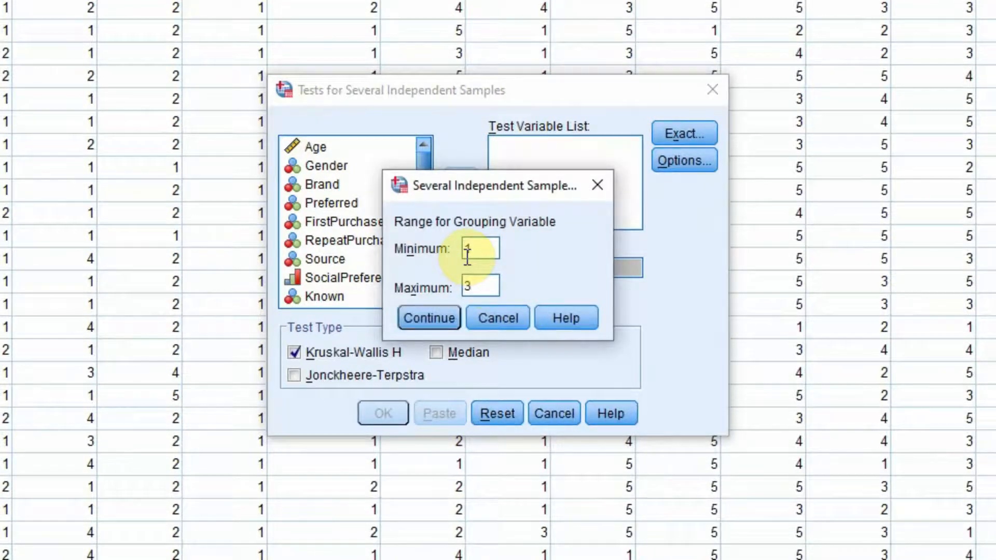
{"action": "left_click", "coordinate": [428, 317]}
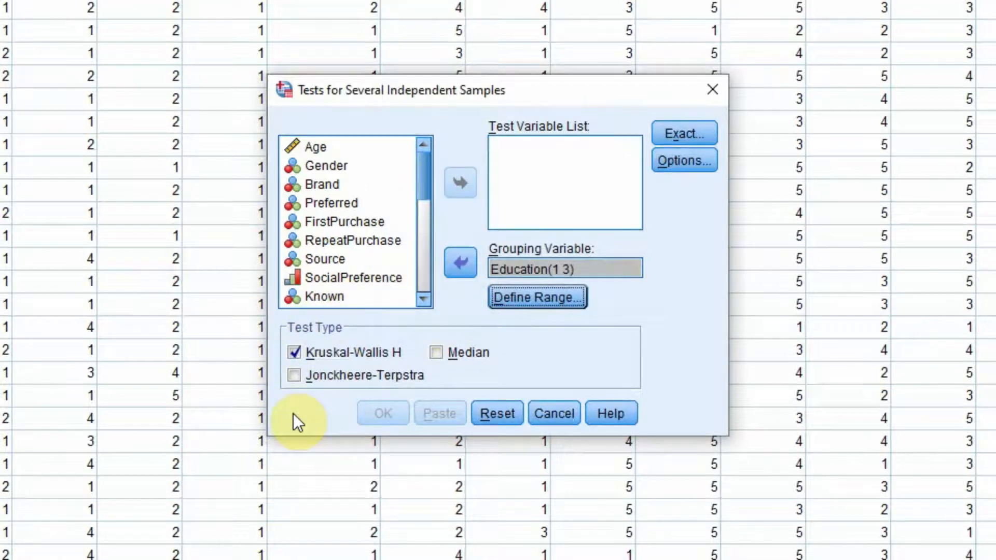
{"action": "mouse_move", "coordinate": [707, 439]}
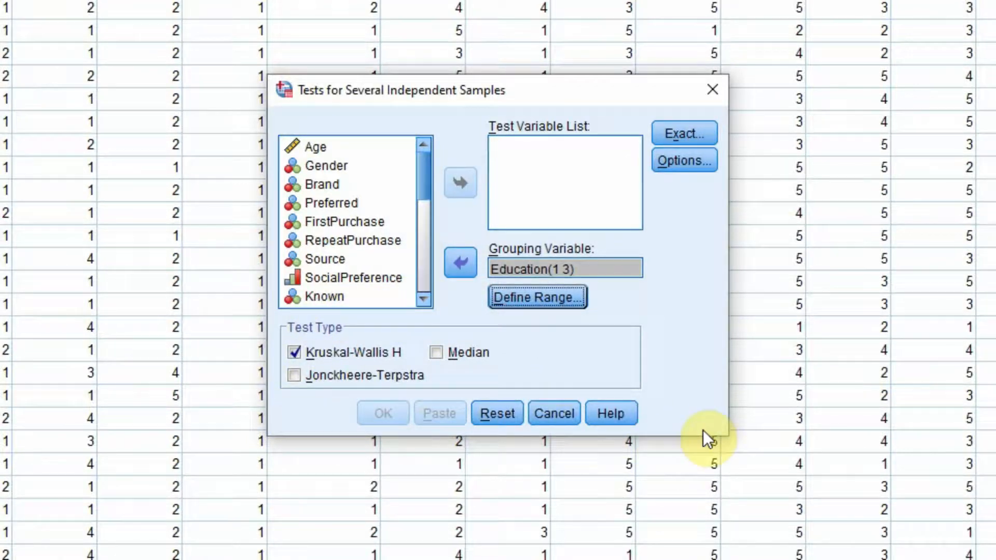
Add SocialPreference as the test variable and run the Kruskal-Wallis H test.
{"action": "left_click_drag", "start_coordinate": [711, 439], "coordinate": [832, 515]}
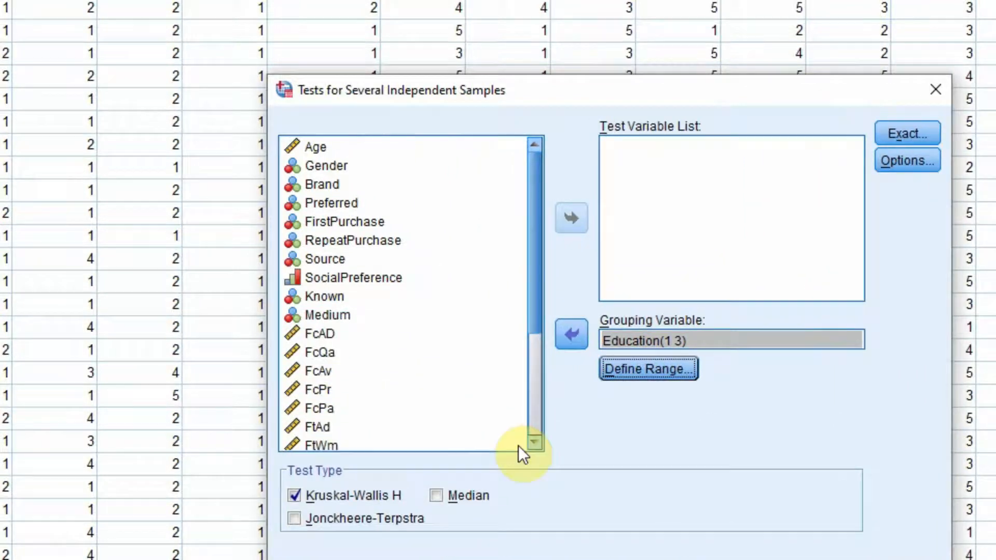
{"action": "left_click", "coordinate": [354, 277]}
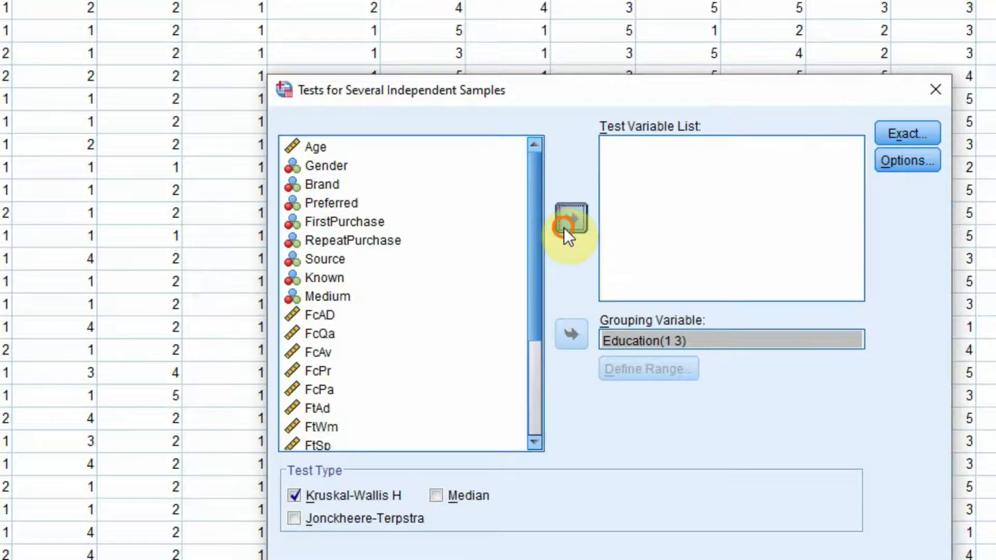
{"action": "left_click", "coordinate": [571, 218]}
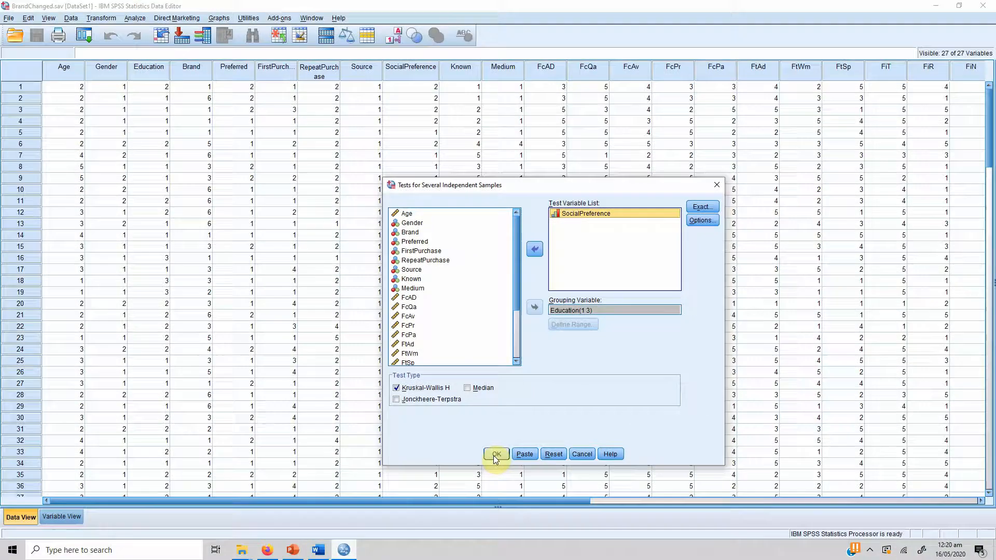
{"action": "left_click", "coordinate": [496, 454]}
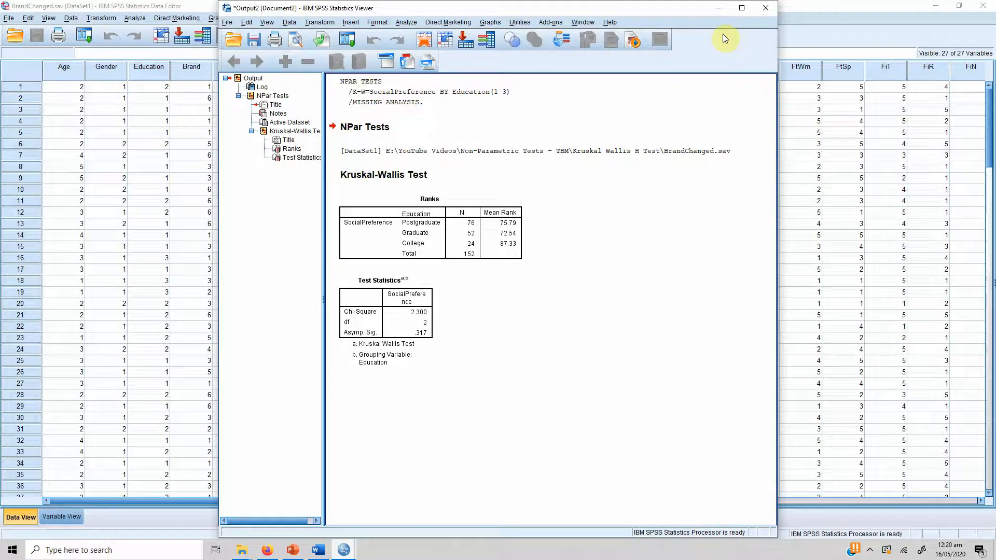
Review the maximized Ranks and Test Statistics tables (Asymp. Sig. .317), then return to Word.
{"action": "left_click", "coordinate": [750, 8]}
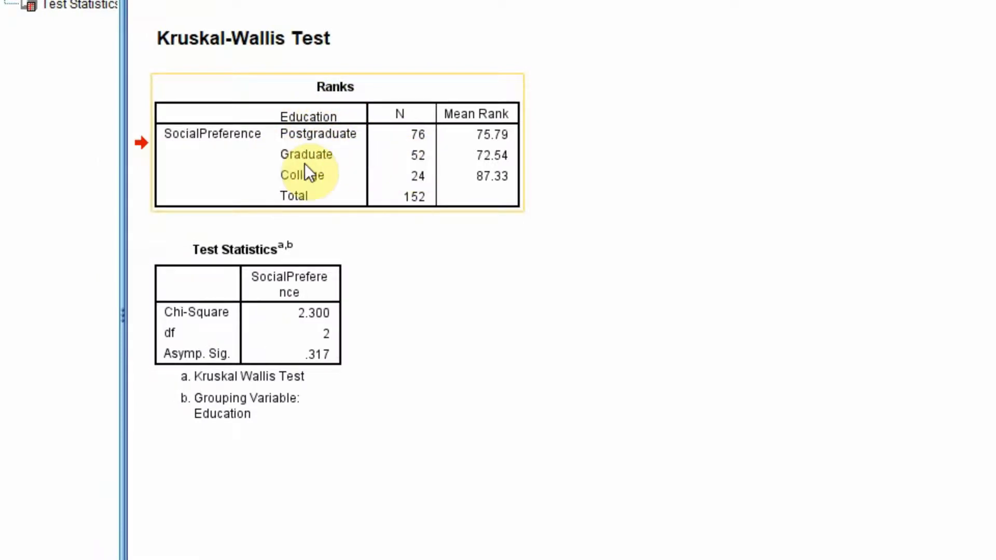
{"action": "mouse_move", "coordinate": [340, 184]}
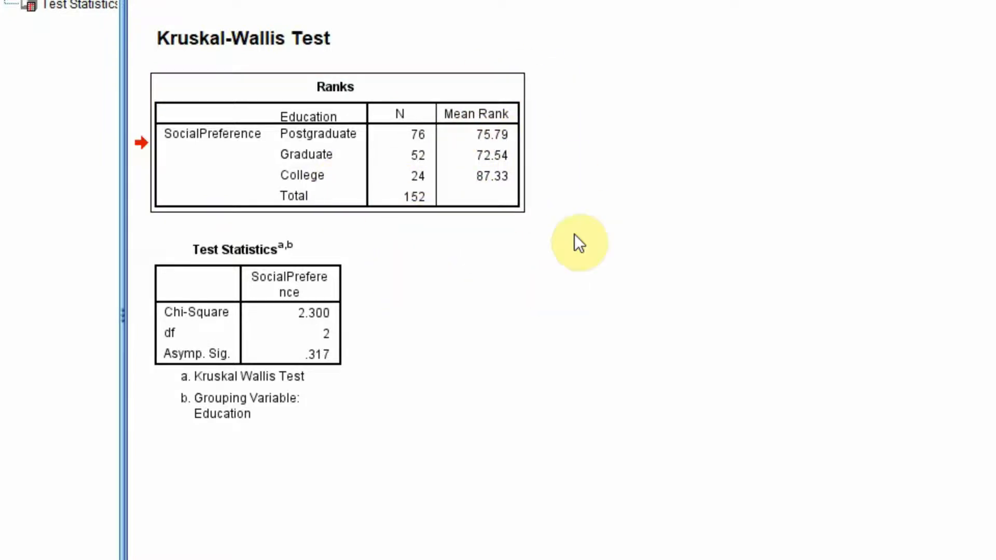
{"action": "left_click", "coordinate": [237, 265]}
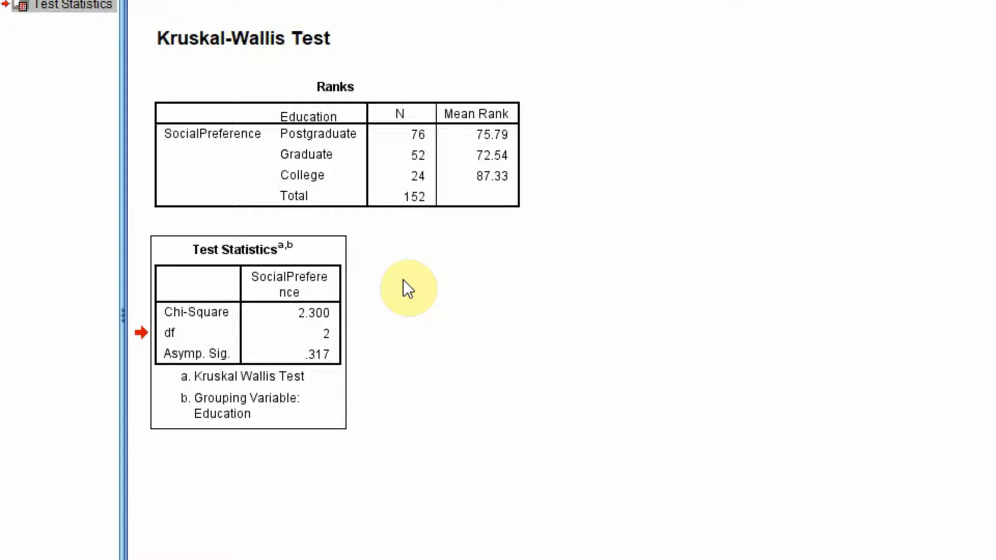
{"action": "mouse_move", "coordinate": [332, 52]}
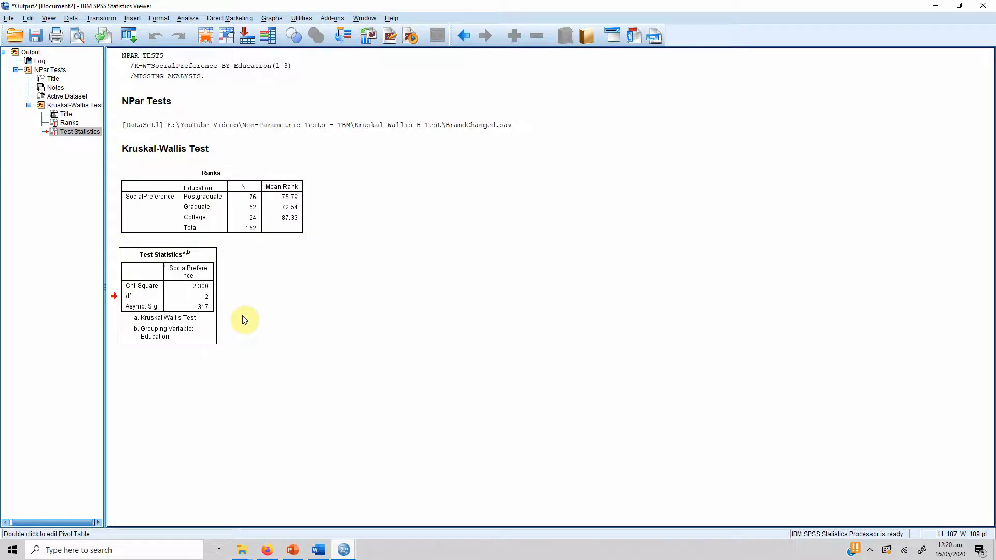
{"action": "mouse_move", "coordinate": [190, 218]}
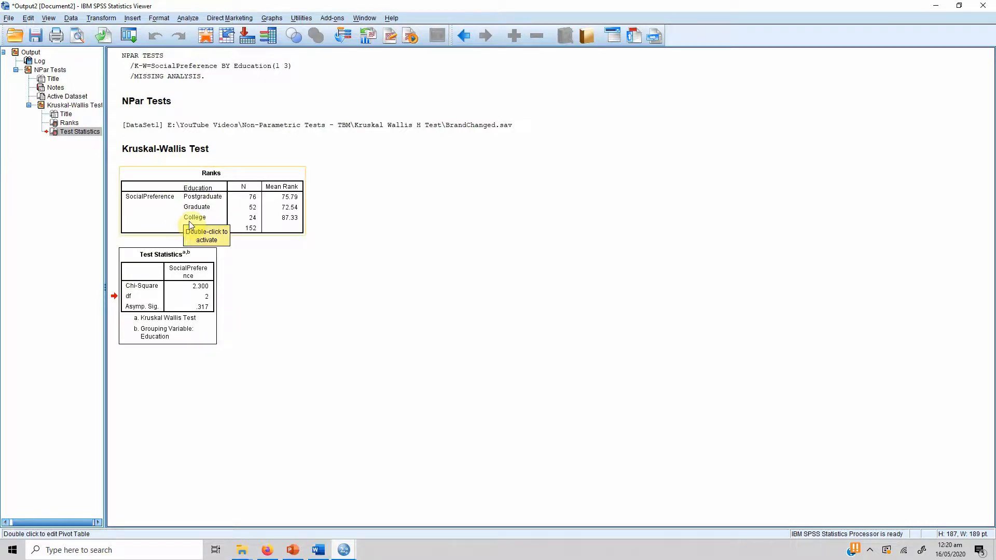
{"action": "mouse_move", "coordinate": [298, 484]}
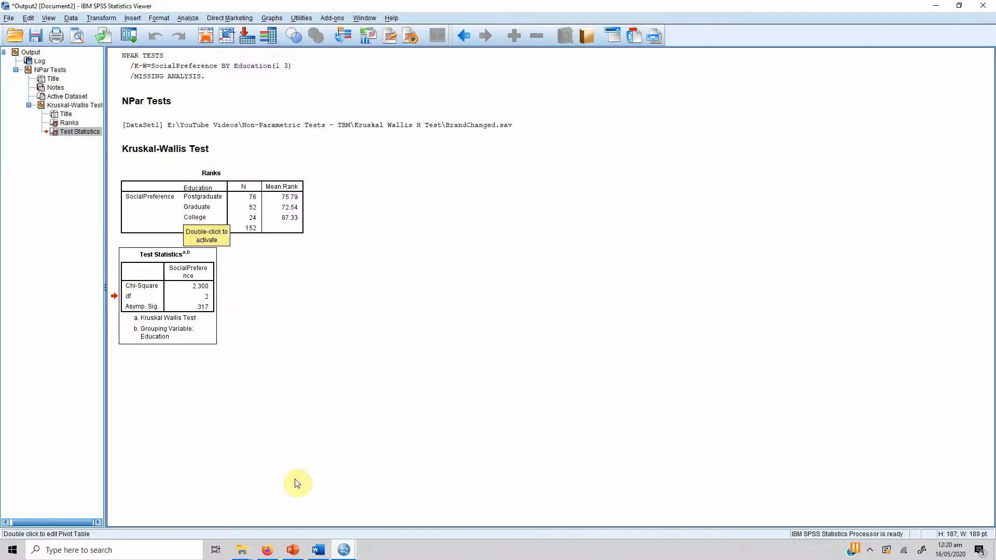
{"action": "left_click", "coordinate": [317, 550]}
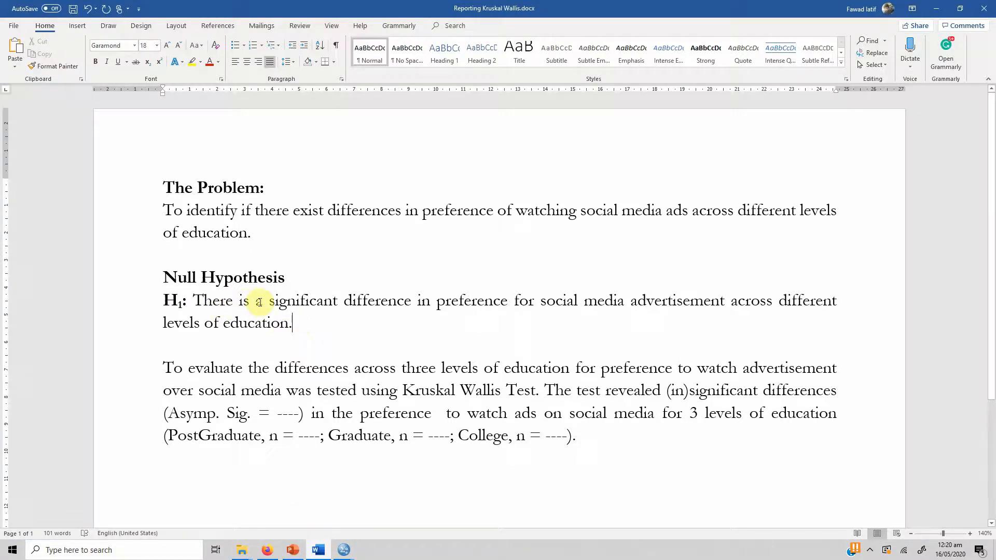
{"action": "mouse_move", "coordinate": [460, 301]}
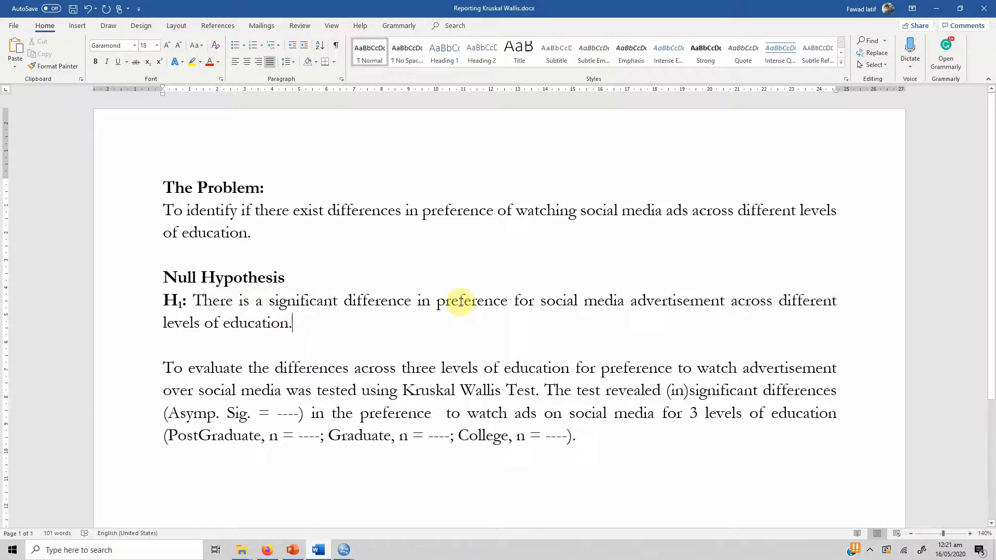
{"action": "mouse_move", "coordinate": [753, 302]}
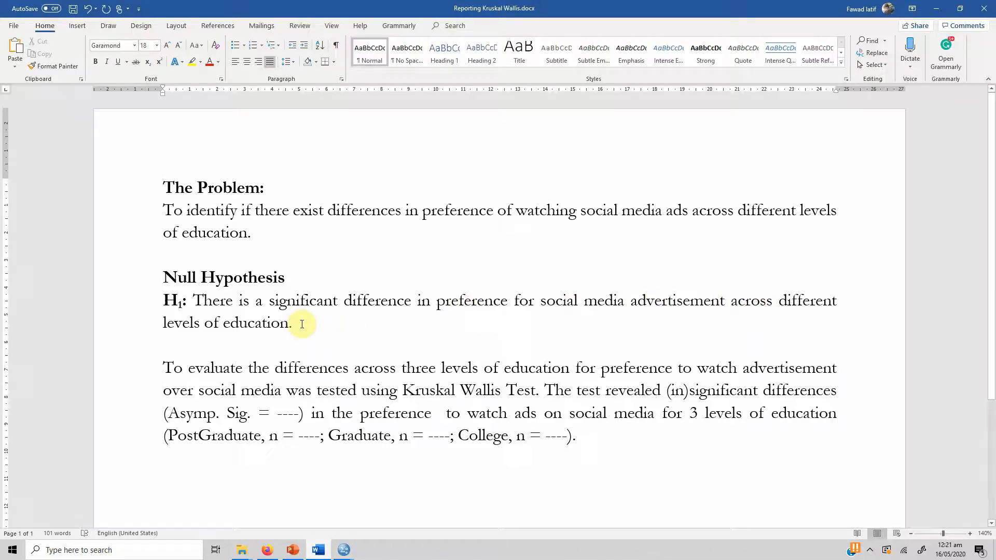
{"action": "mouse_move", "coordinate": [197, 367]}
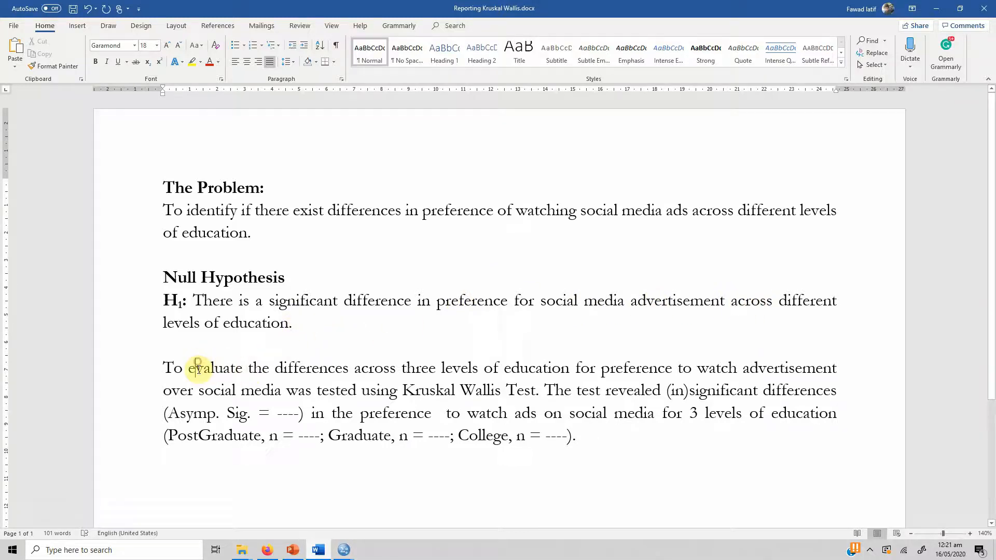
{"action": "mouse_move", "coordinate": [337, 374]}
{"action": "type", "text": ".3"}
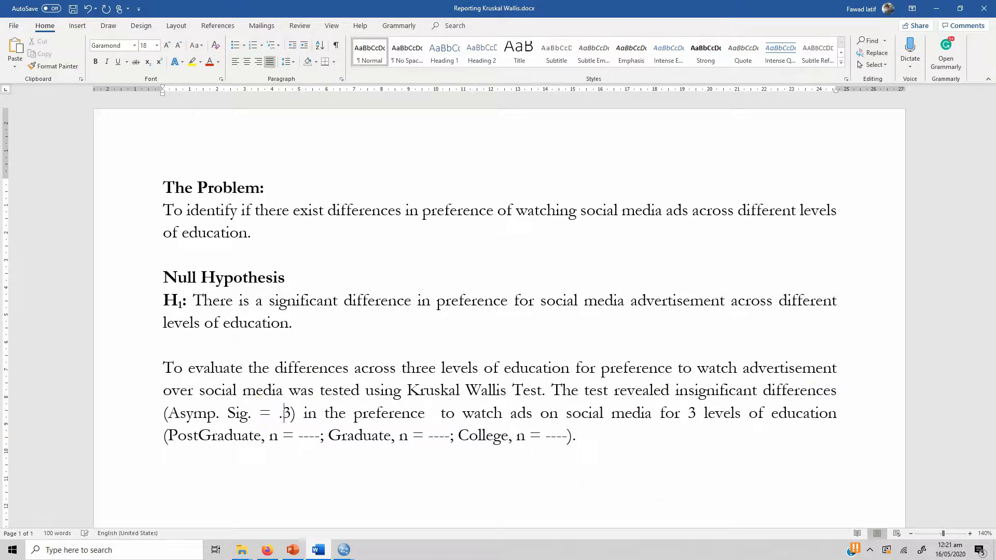
Change the wording to 'insignificant' and fill Asymp. Sig. = .317.
{"action": "type", "text": "17"}
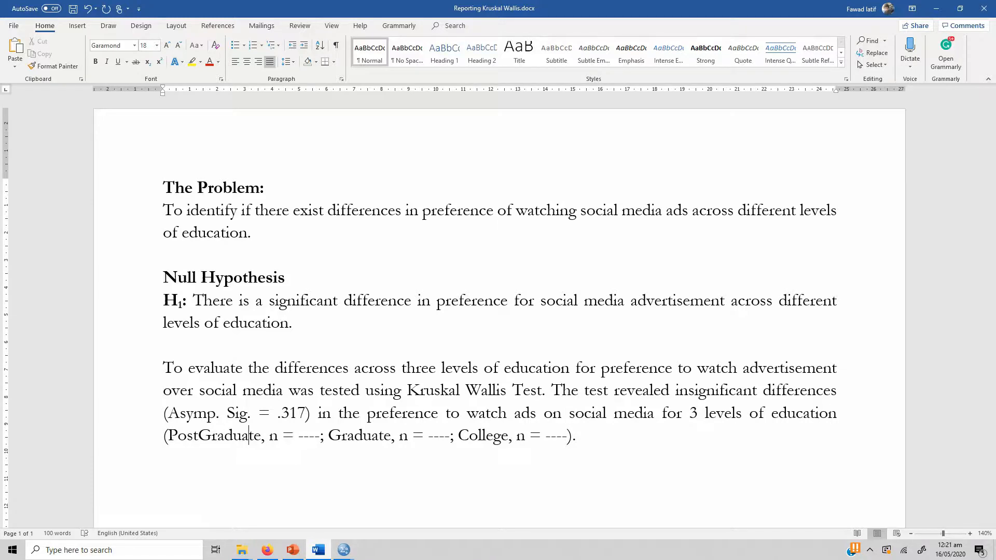
{"action": "mouse_move", "coordinate": [49, 412]}
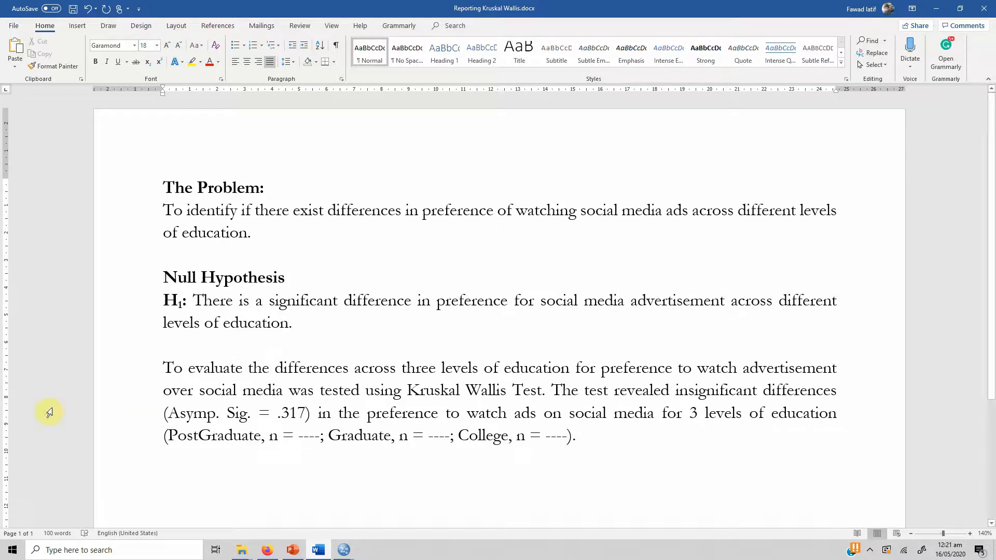
{"action": "mouse_move", "coordinate": [343, 549]}
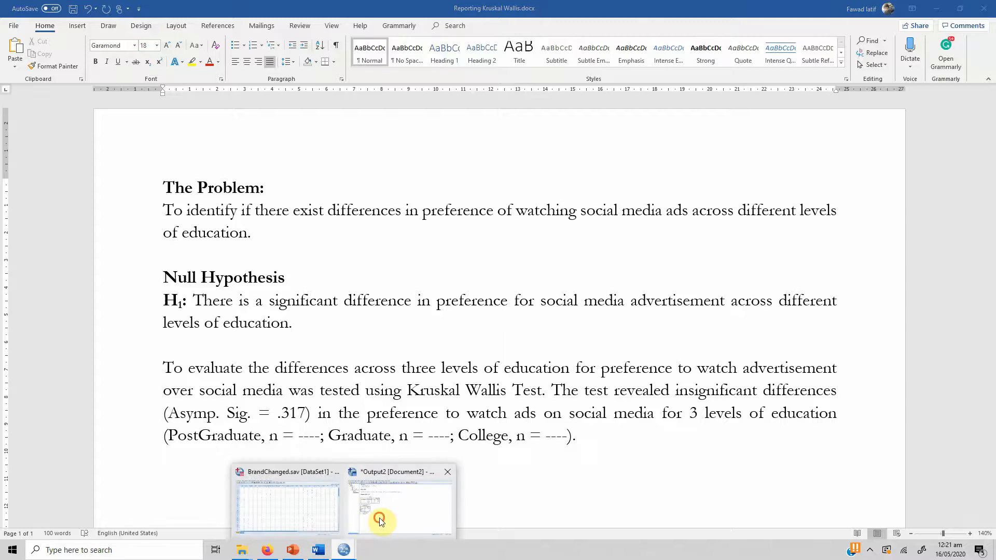
Enter sample sizes from the SPSS output: PostGraduate 75, Graduate 52, College 24.
{"action": "left_click", "coordinate": [380, 520]}
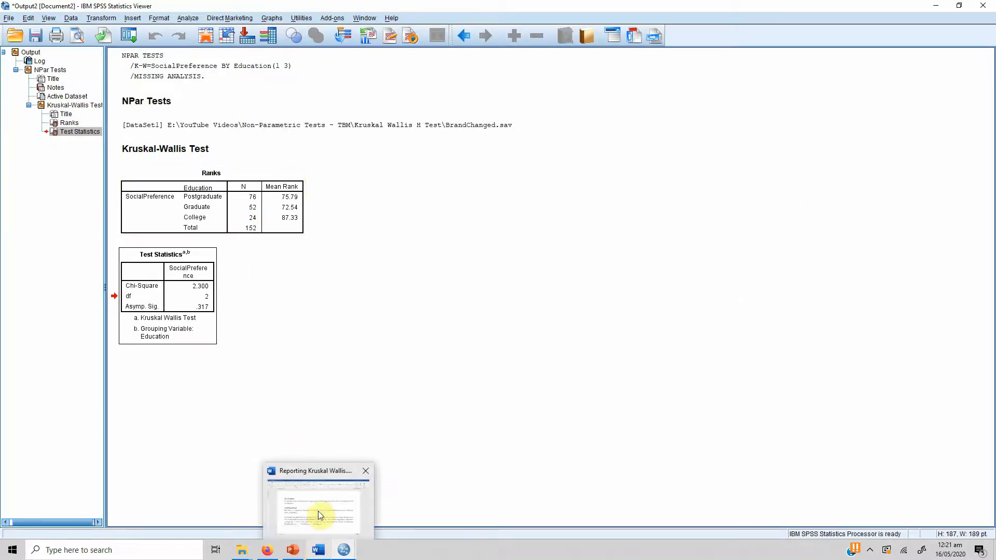
{"action": "left_click", "coordinate": [318, 515]}
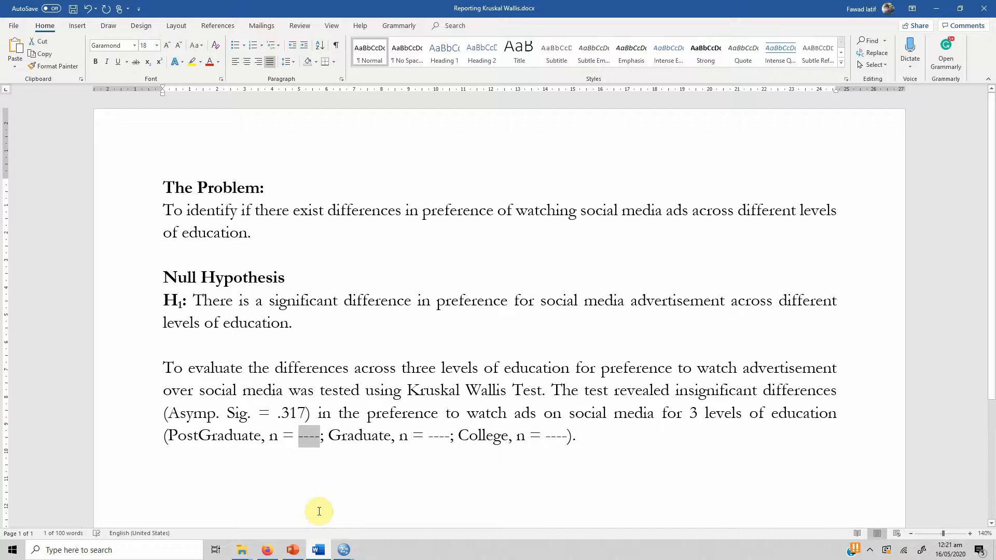
{"action": "type", "text": "75"}
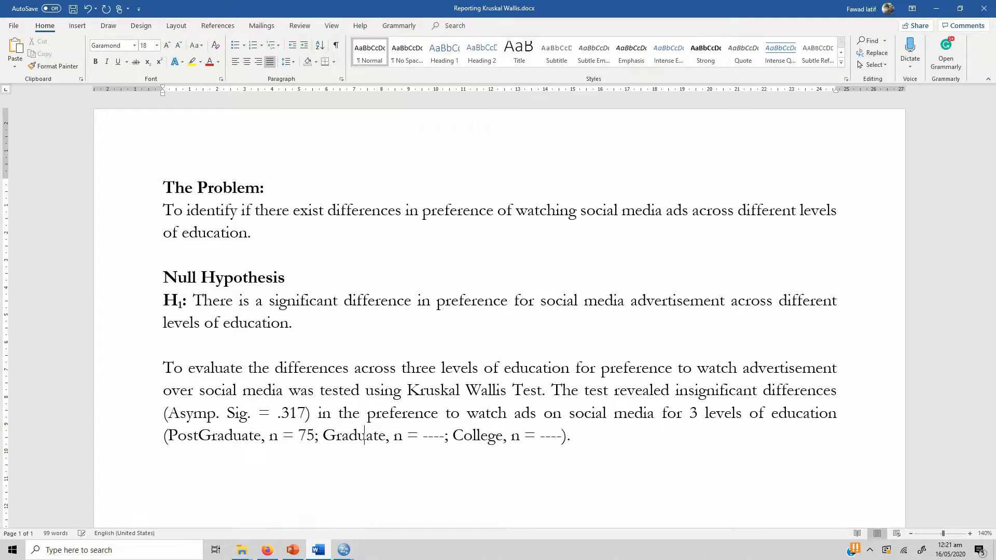
{"action": "double_click", "coordinate": [433, 435]}
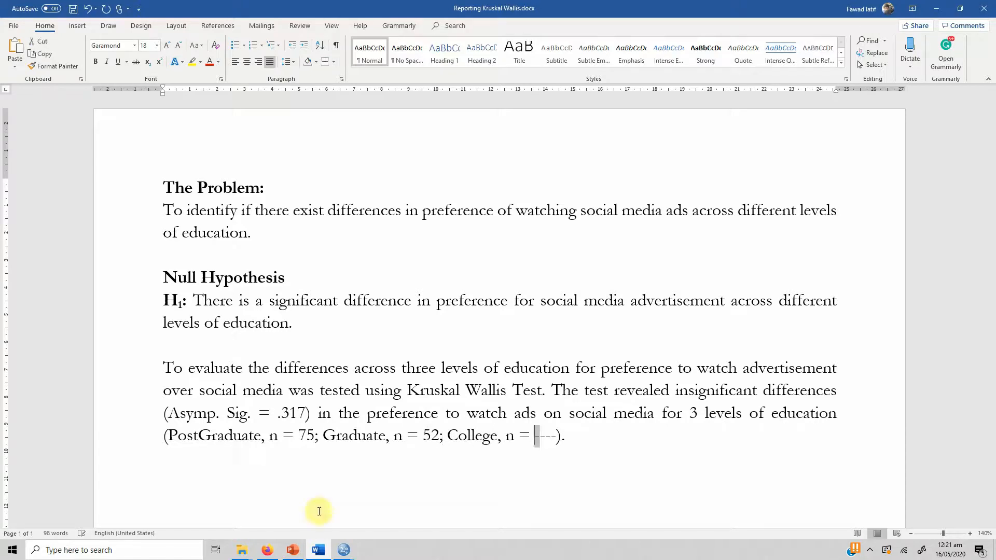
{"action": "type", "text": "24"}
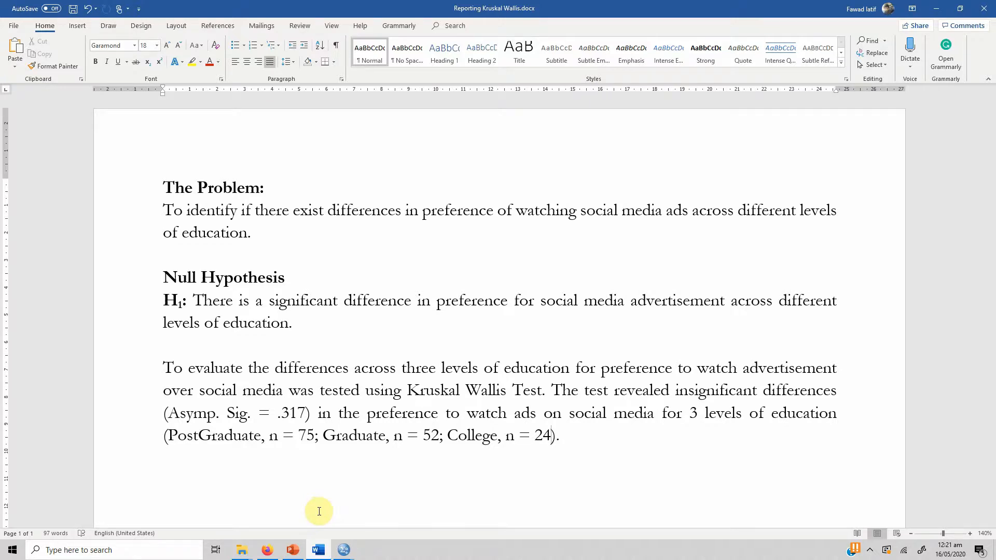
{"action": "left_click", "coordinate": [548, 436]}
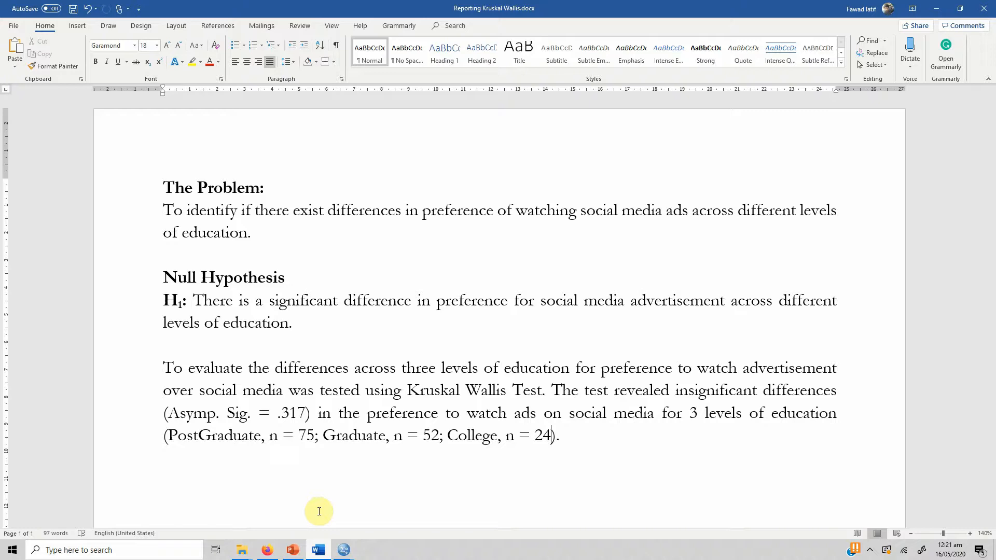